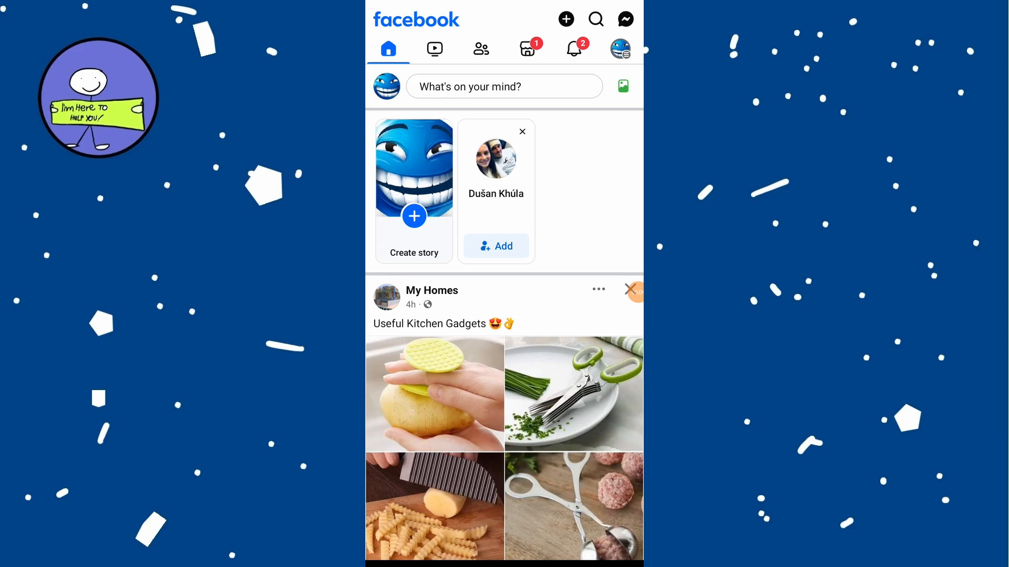
# Step: Go from the news feed to the Facebook Menu page with shortcuts like Memories, Saved and Groups
pyautogui.click(622, 48)
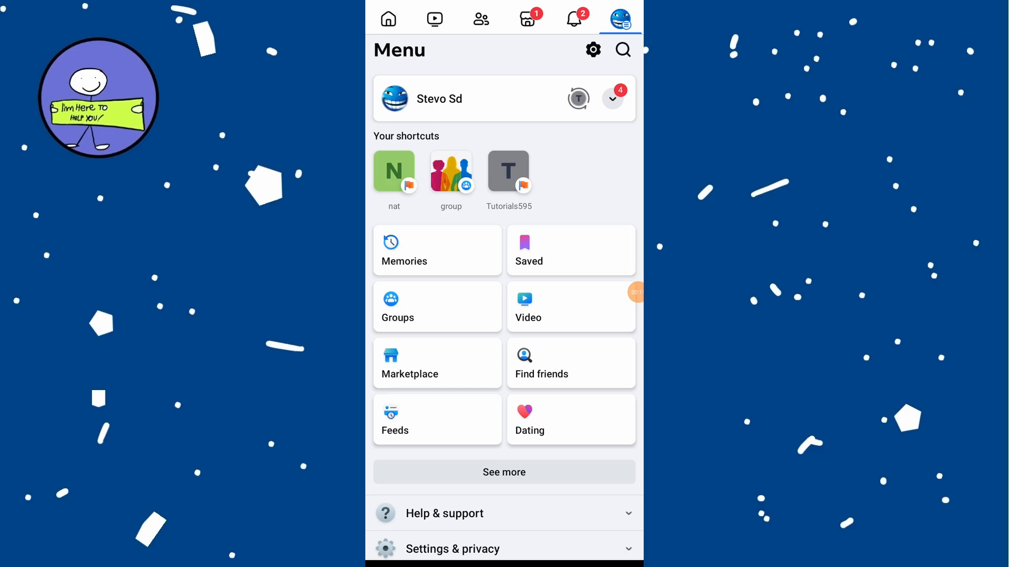
# Step: Reach Meta's Accounts Center listing profiles, connected experiences and password and security settings
pyautogui.click(452, 548)
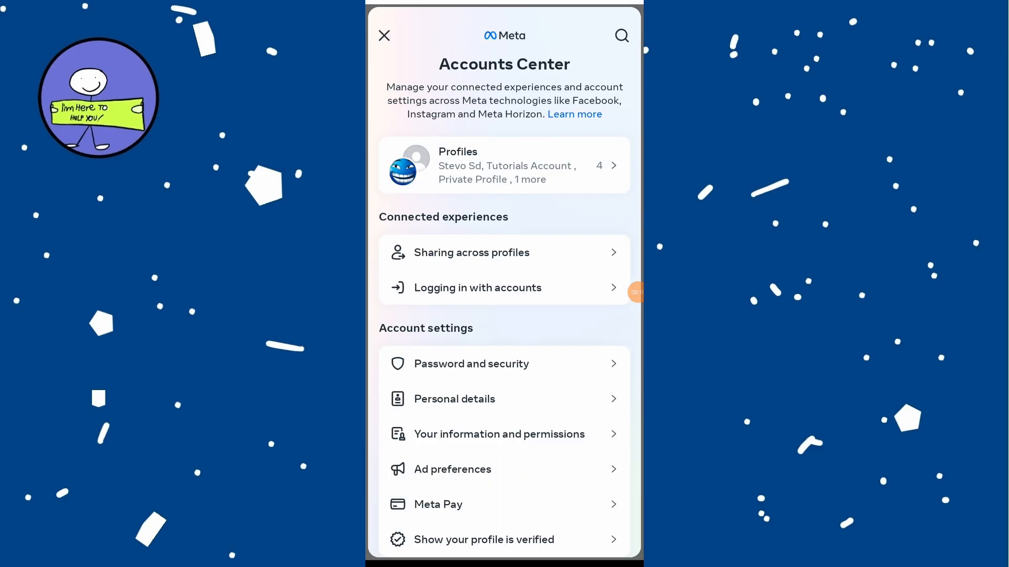
# Step: Go through Personal details to the Contact information page listing the email and phone number
pyautogui.click(454, 399)
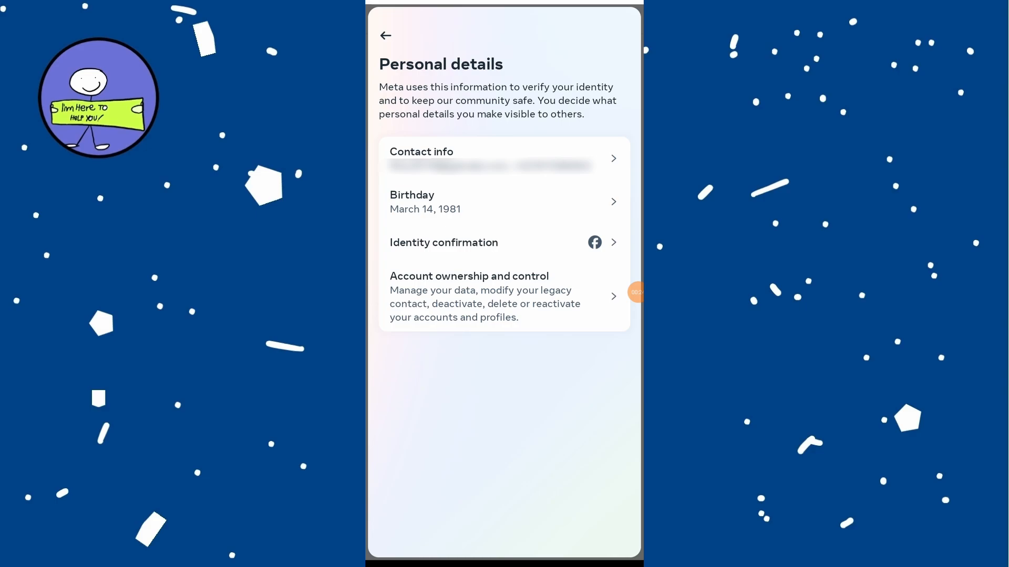
pyautogui.click(504, 157)
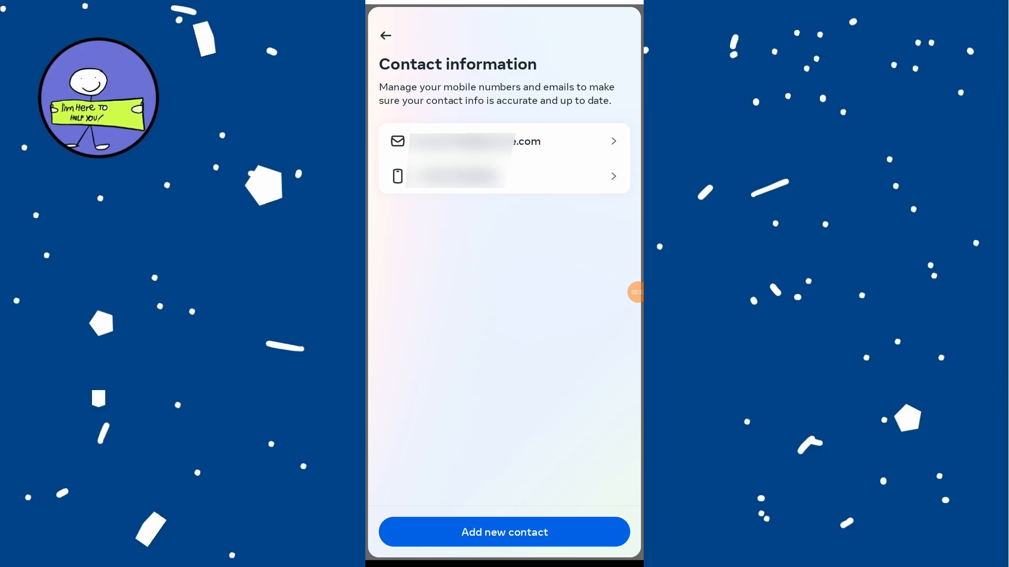
# Step: Show the phone number's details with its linked Facebook and Instagram accounts and delete option
pyautogui.click(503, 177)
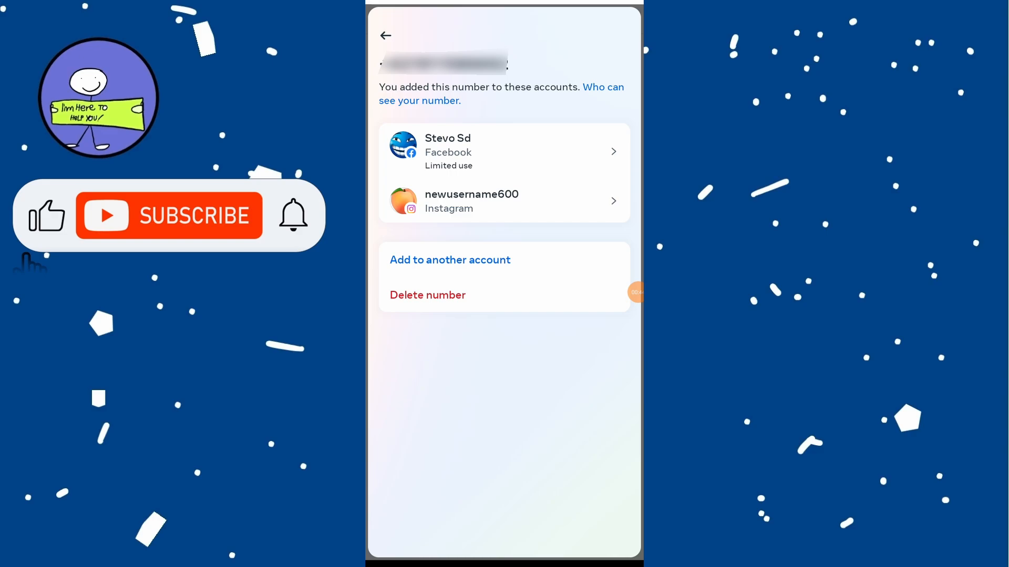
pyautogui.click(169, 215)
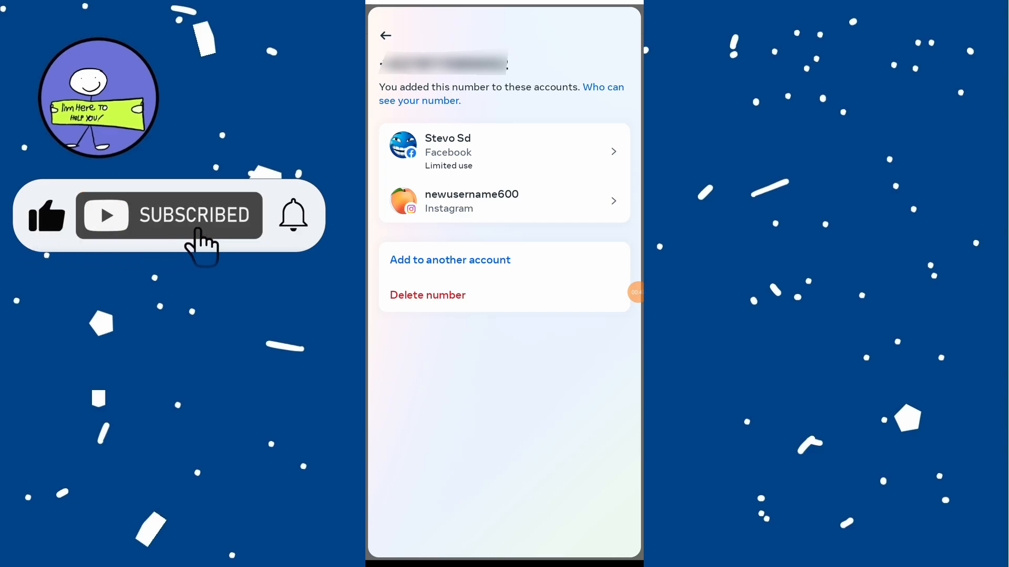